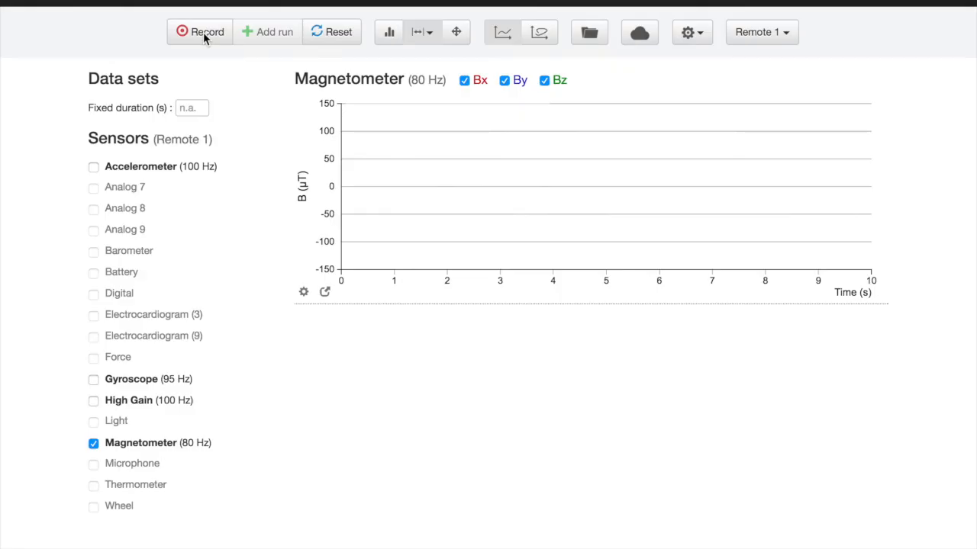
- Start recording Magnetometer data at 80 Hz as Run1, capturing the oscillation peaks
left_click(200, 32)
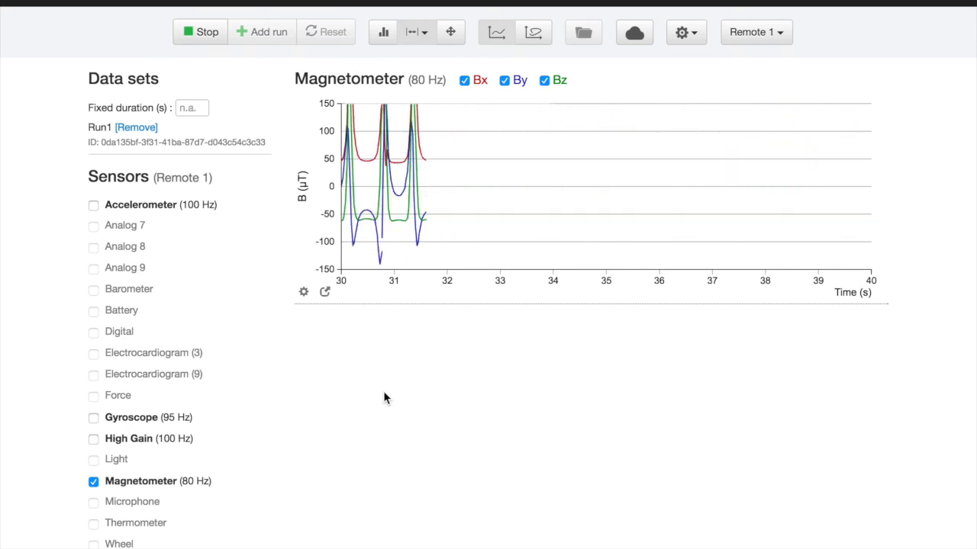
- Stop the run and hide the other components so only the Bz trace remains on the graph
left_click(200, 31)
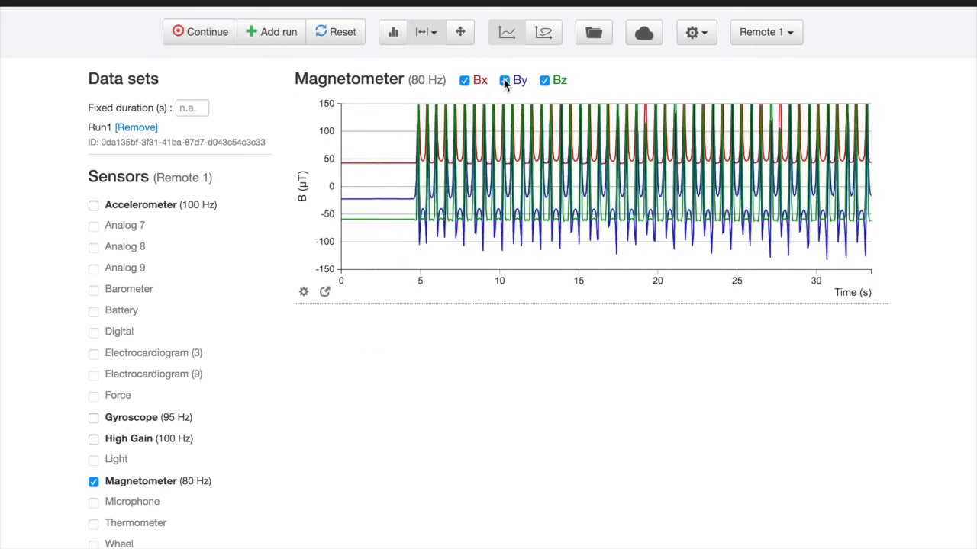
left_click(503, 80)
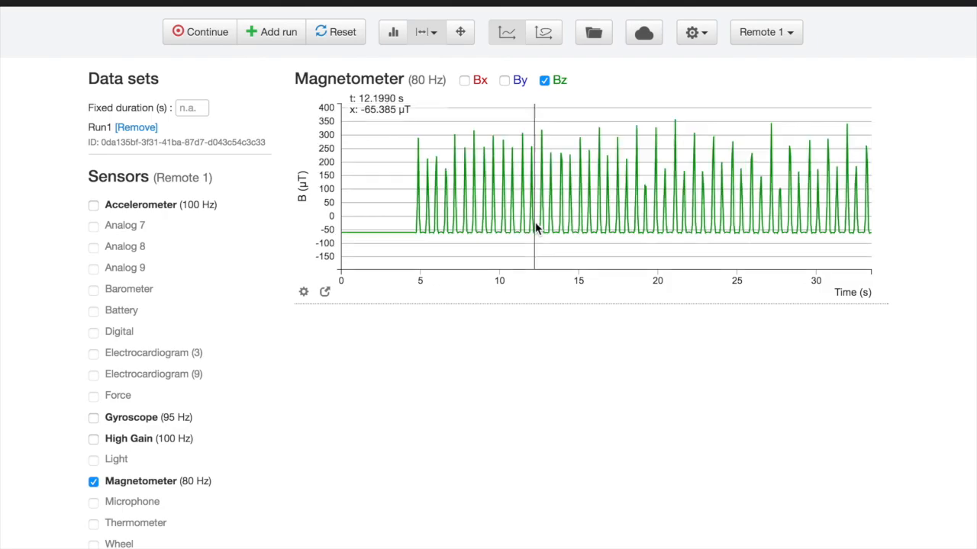